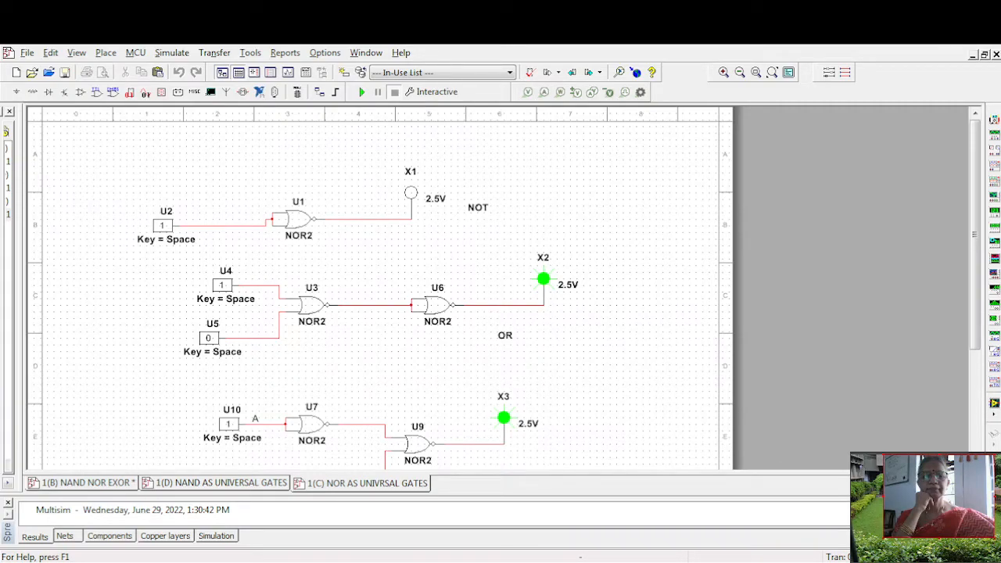
# - Start the simulation and switch NOT-circuit input U2 from 1 to 0, lighting probe X1
pyautogui.click(361, 91)
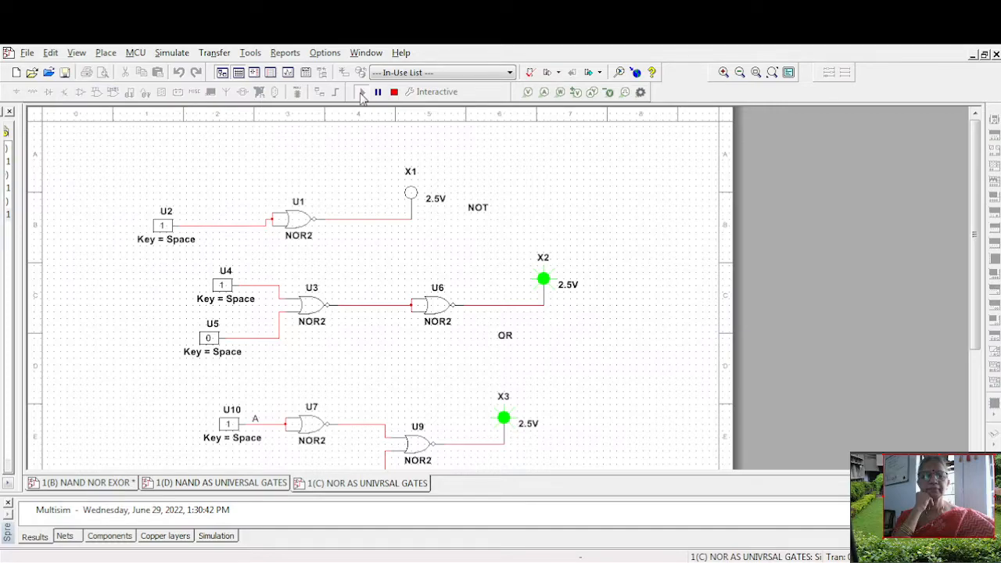
pyautogui.moveTo(657, 264)
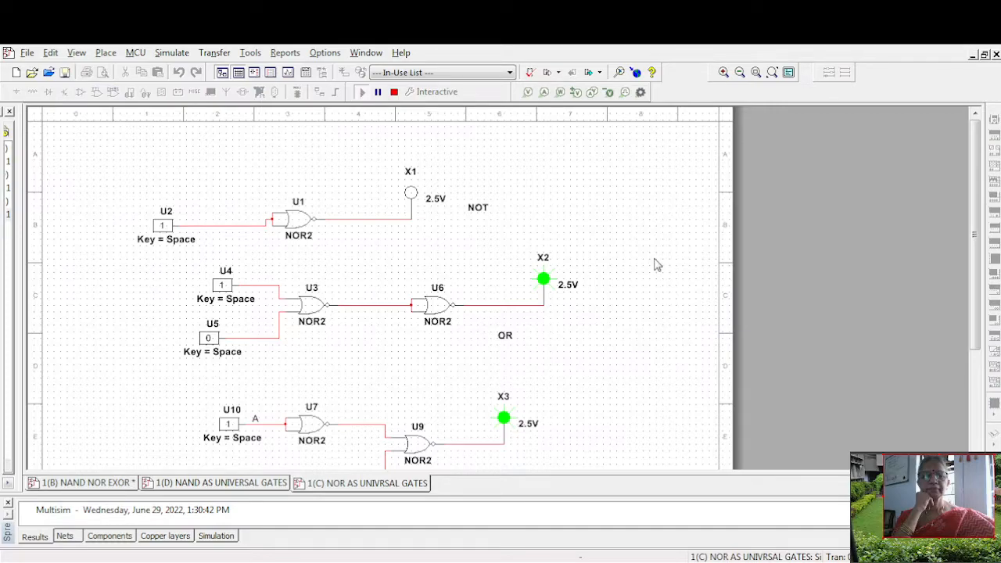
pyautogui.moveTo(169, 237)
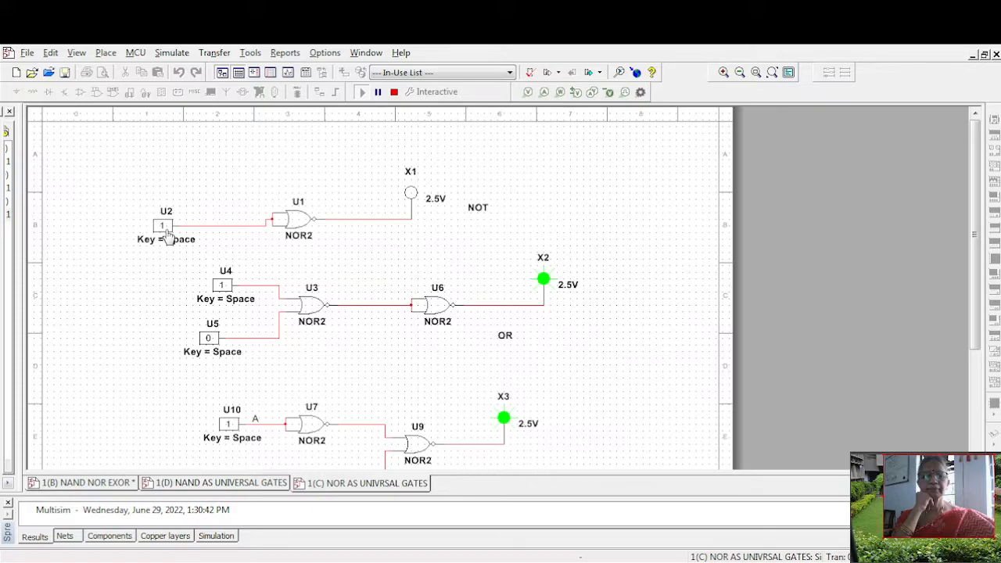
pyautogui.click(162, 226)
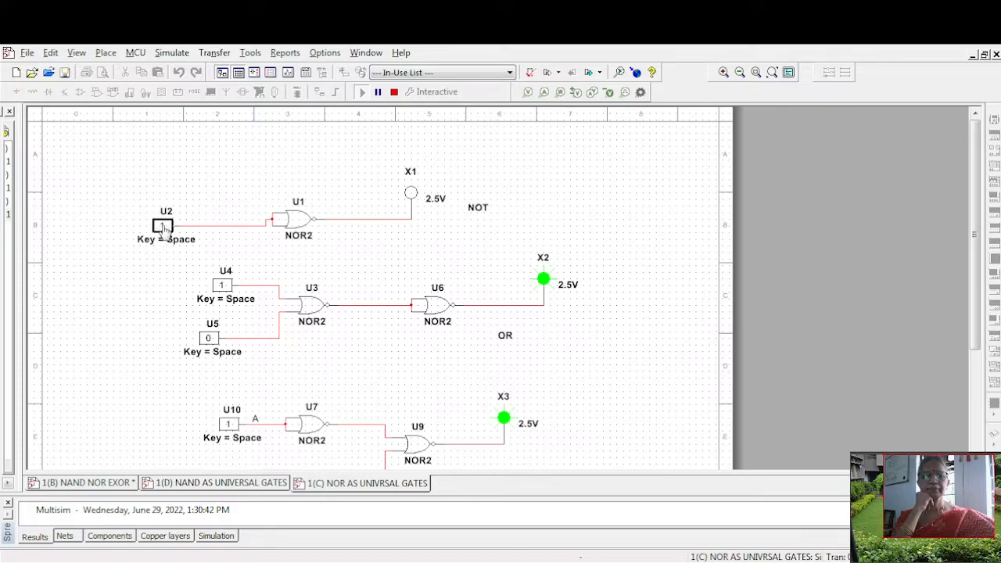
pyautogui.click(163, 226)
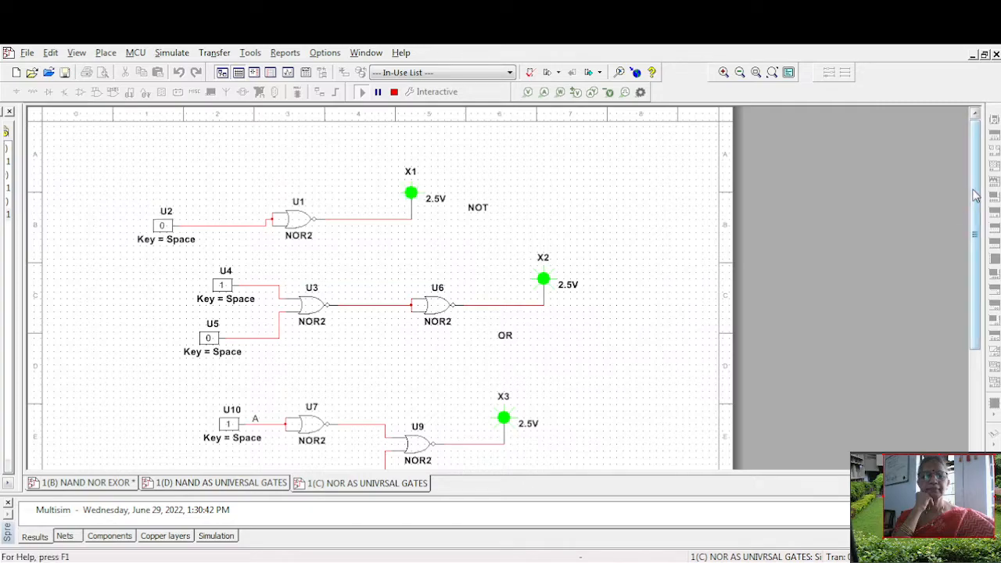
# - Switch OR-circuit input U5 to 1 so both inputs are high, then scroll to the AND circuit
pyautogui.scroll(-3)
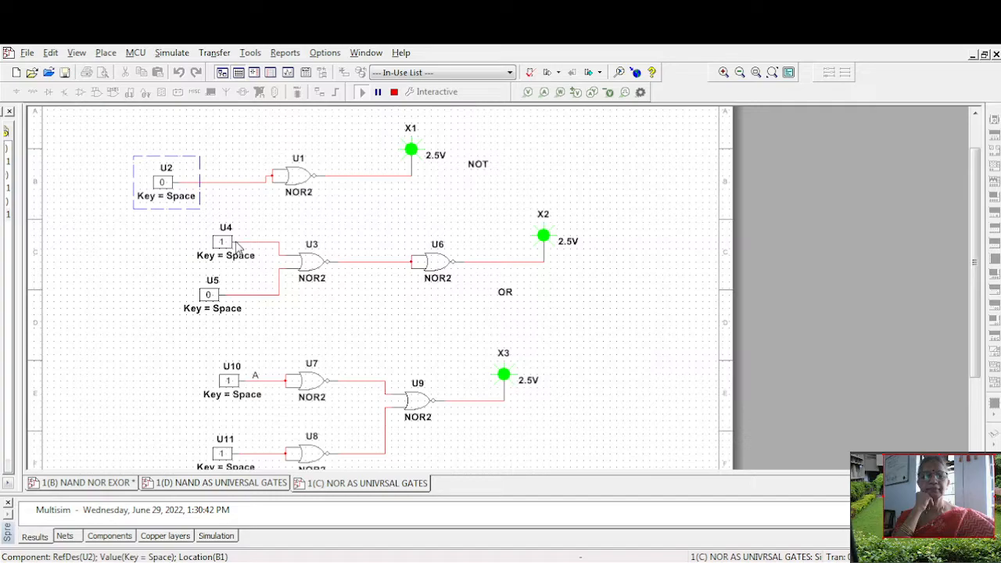
pyautogui.moveTo(574, 278)
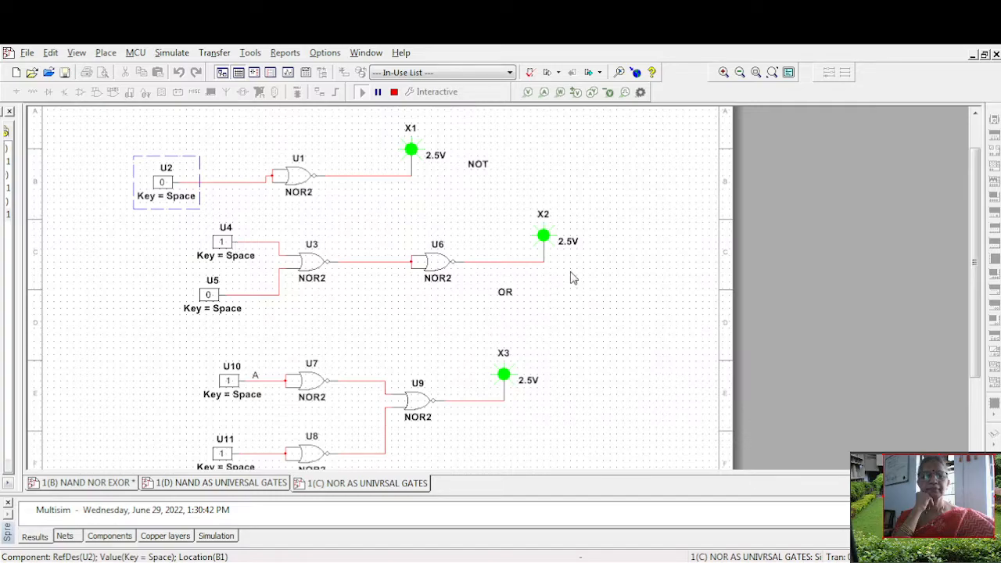
pyautogui.moveTo(370, 313)
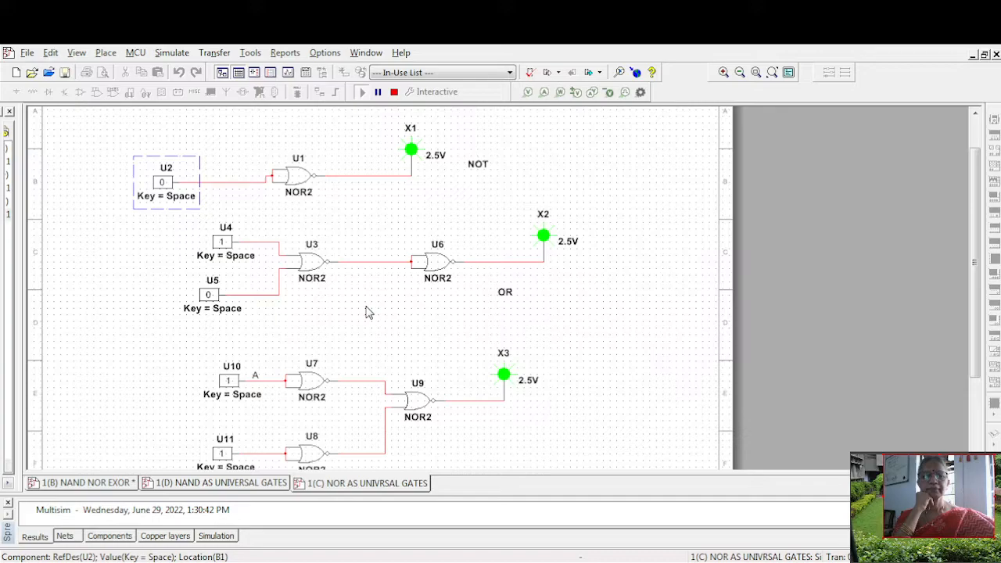
pyautogui.click(209, 294)
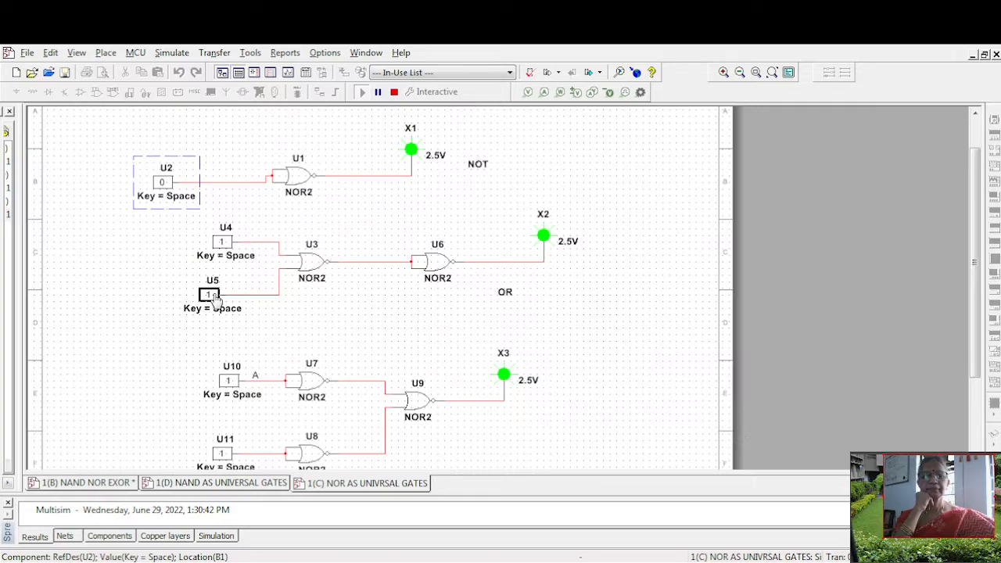
pyautogui.scroll(-3)
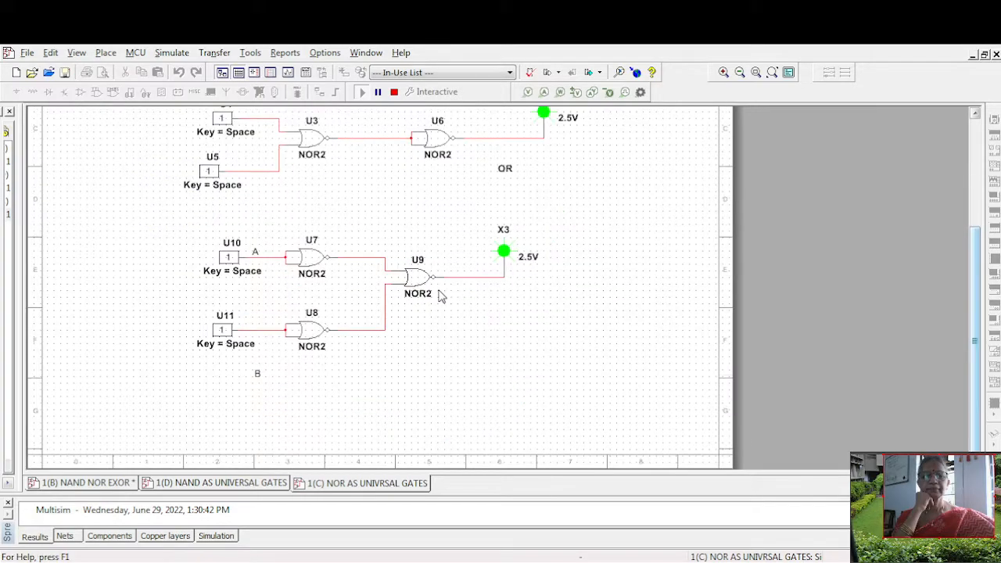
pyautogui.moveTo(433, 327)
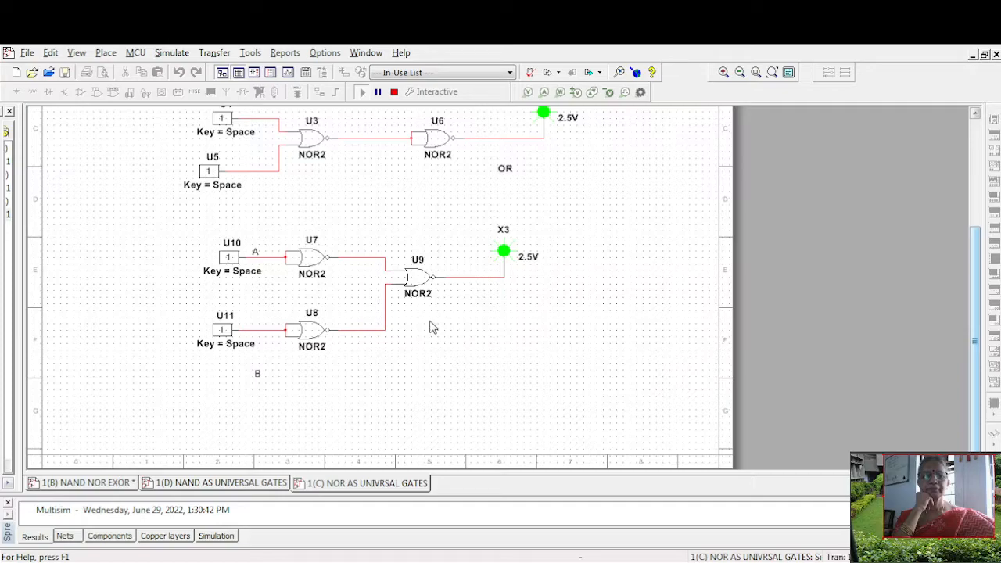